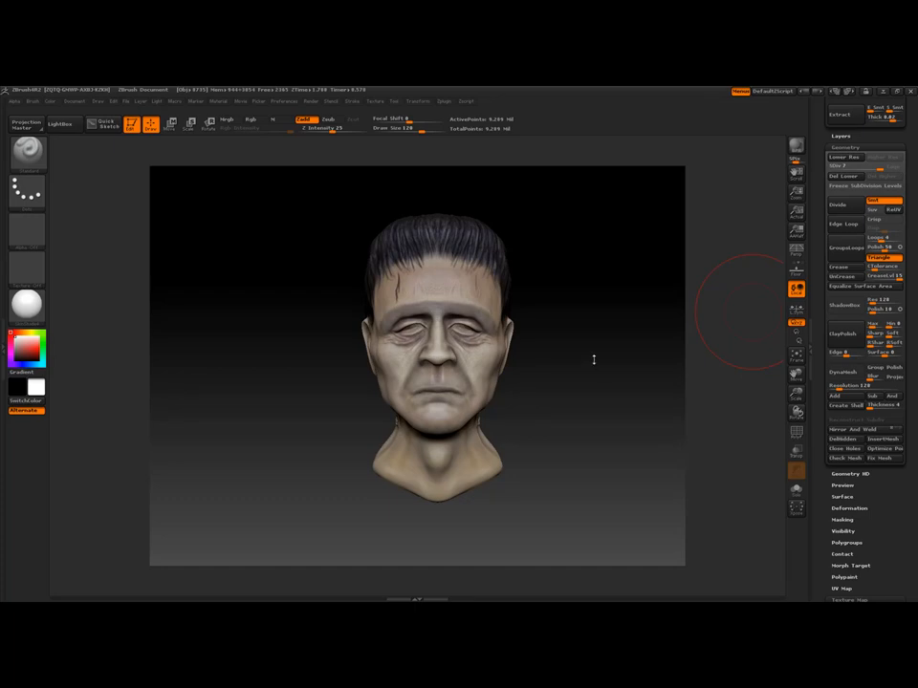
pyautogui.moveTo(583, 352)
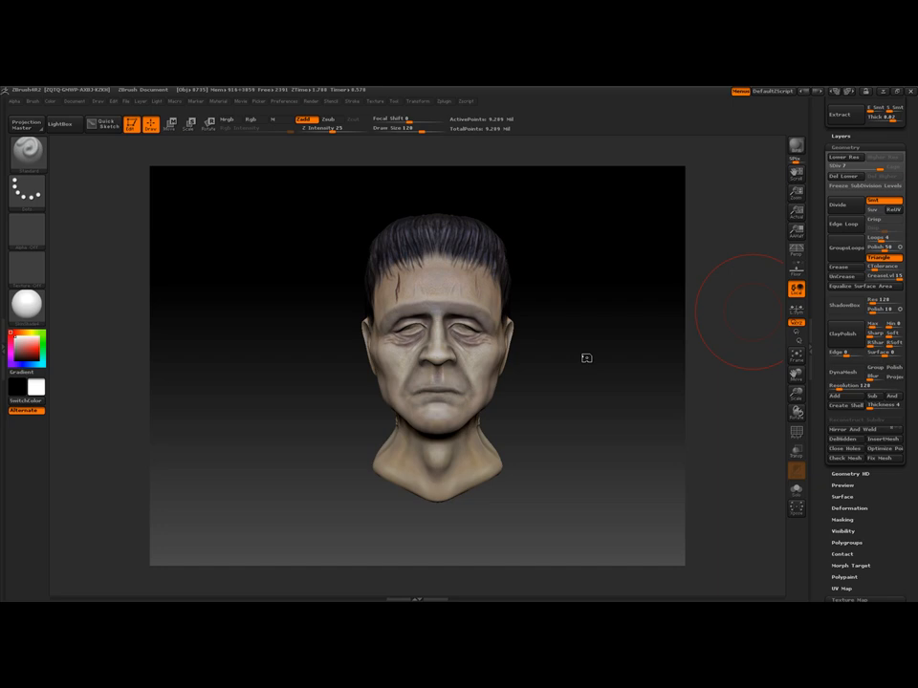
# Drag the Frankenstein head's SDiv slider down to the lowest subdivision level.
pyautogui.moveTo(585, 358); pyautogui.dragTo(575, 364)
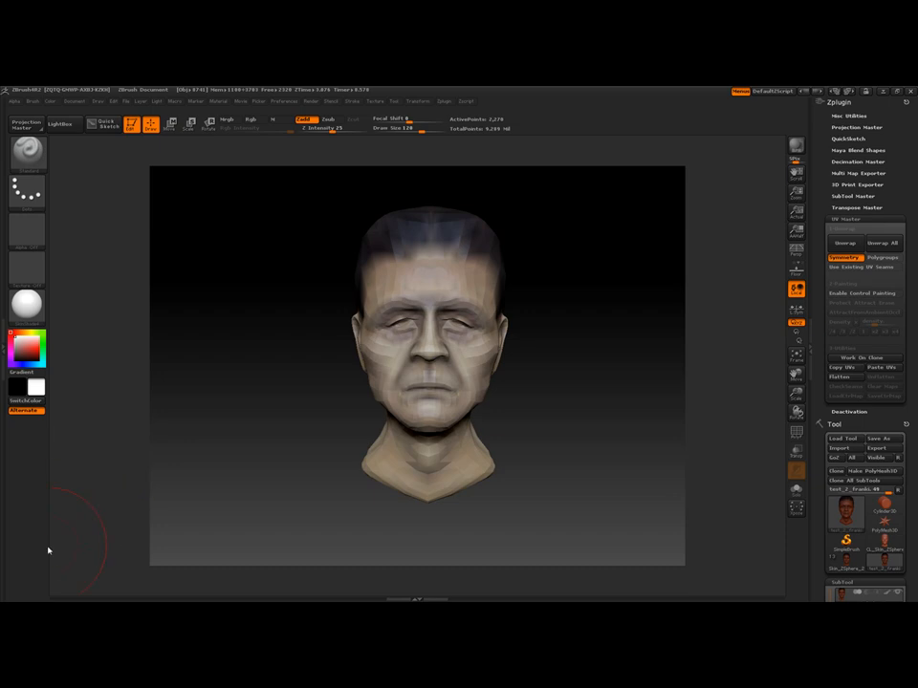
# Run GoZUpdateMesh from Modeler's Additional plugins list to receive the ZBrush mesh.
pyautogui.click(13, 585)
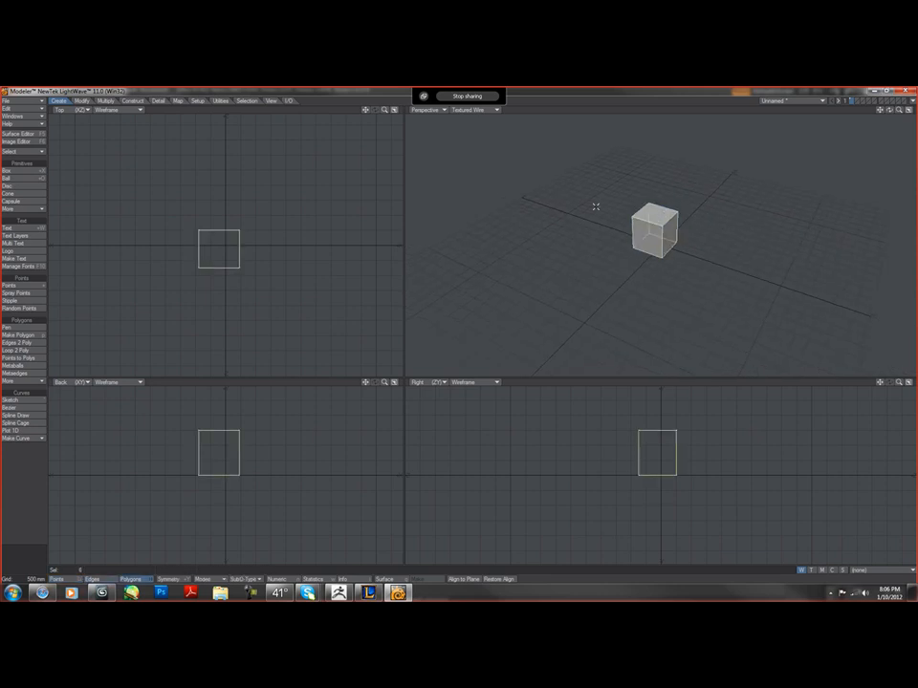
pyautogui.click(222, 100)
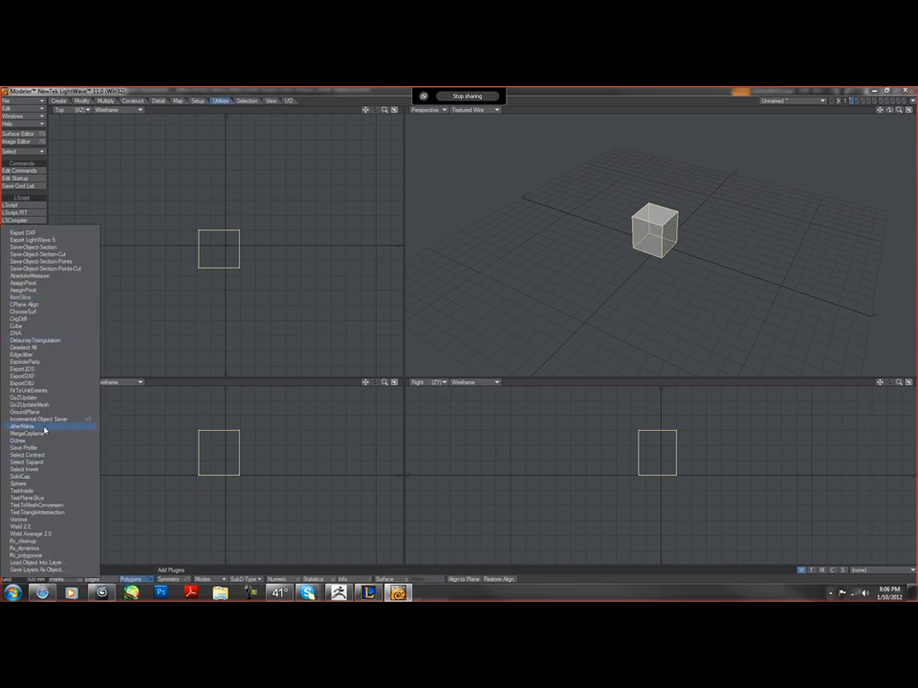
pyautogui.moveTo(29, 394)
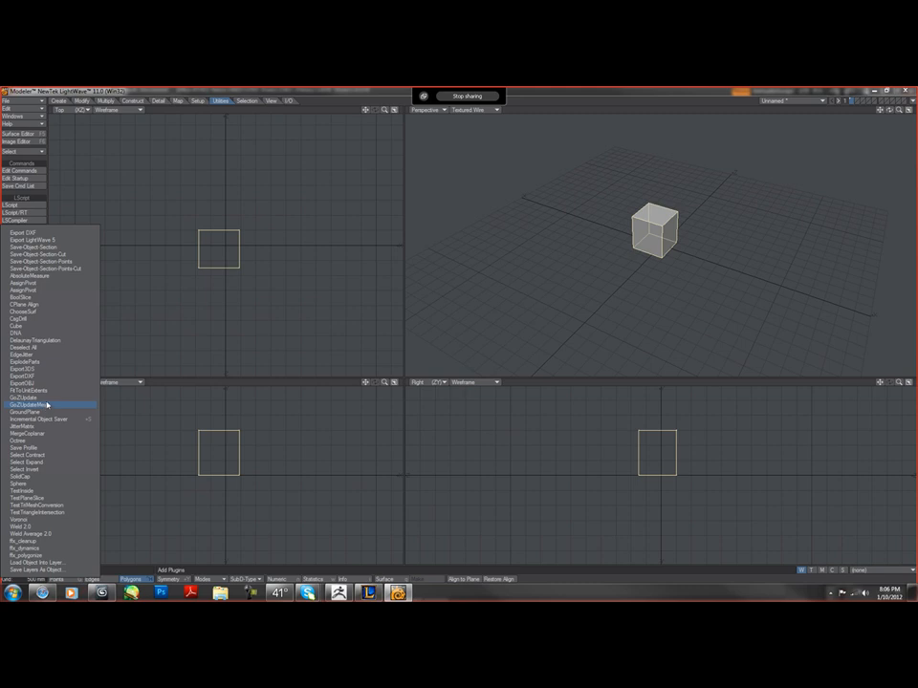
pyautogui.moveTo(29, 412)
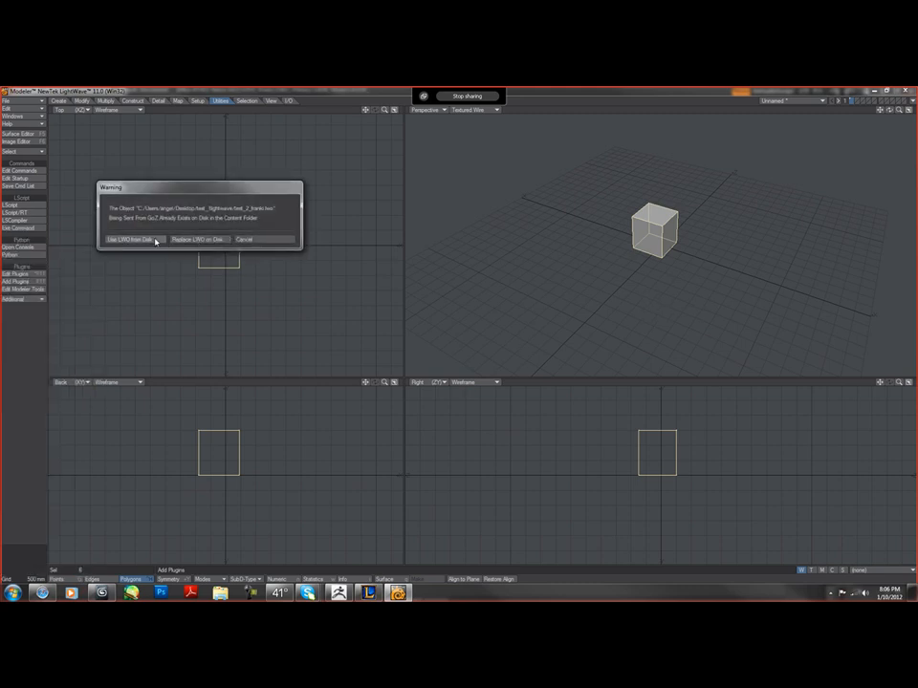
# Choose 'Use LWO from Disk' in the Warning dialog to load the head.
pyautogui.click(131, 239)
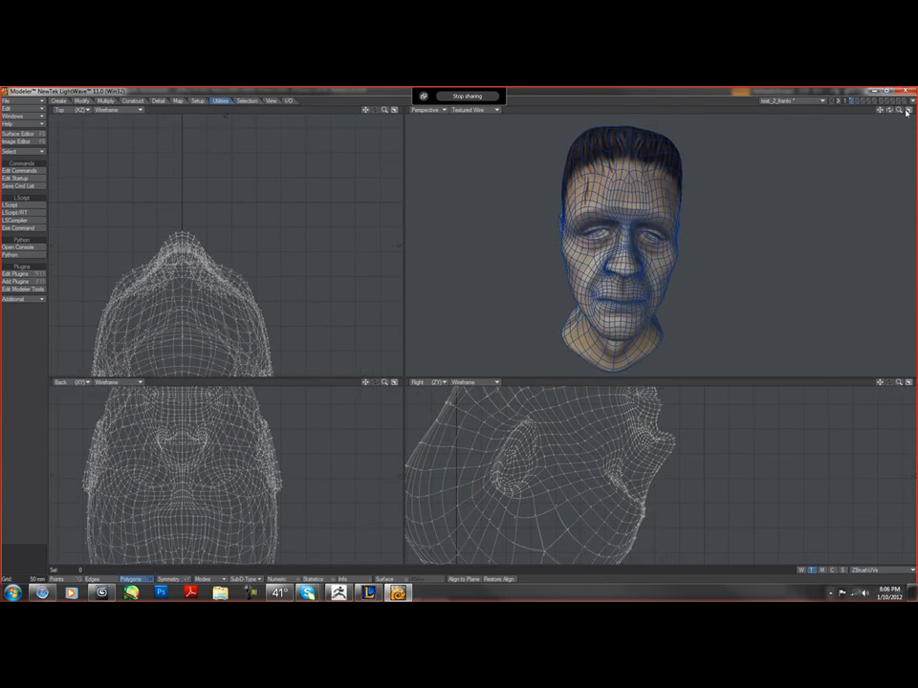
# Set Layout's viewport layout to four viewports in Display preferences.
pyautogui.click(903, 113)
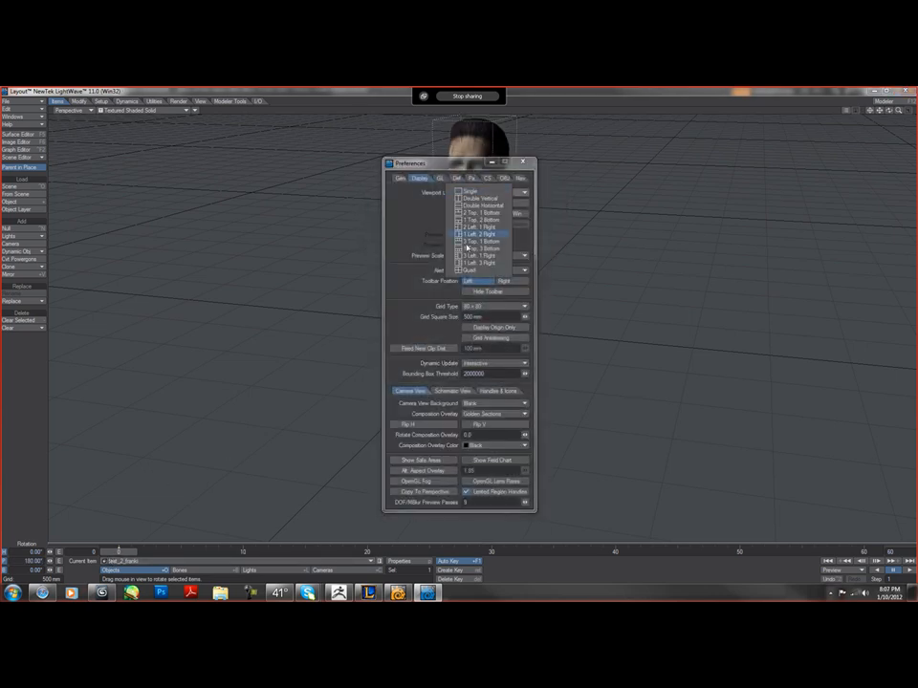
pyautogui.click(478, 270)
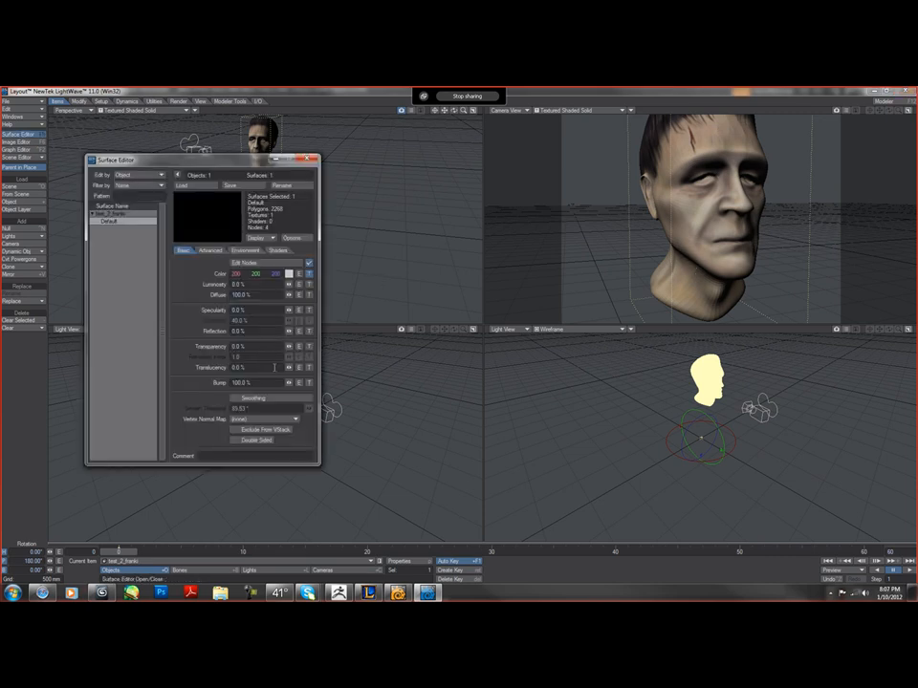
# Enable Smoothing on the head surface and switch it to node-based shading with Edit Nodes.
pyautogui.click(236, 398)
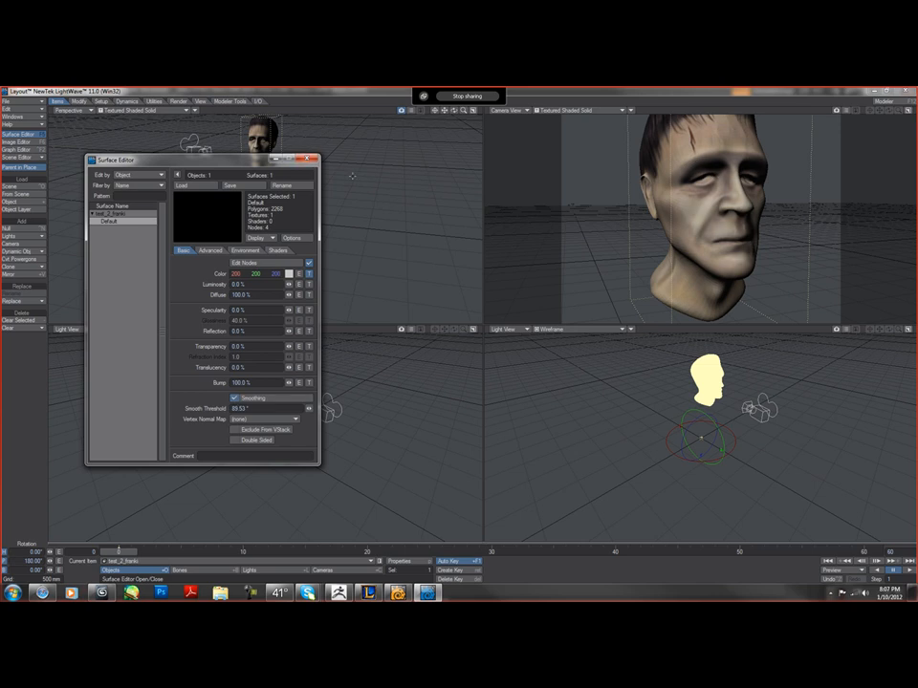
pyautogui.click(316, 159)
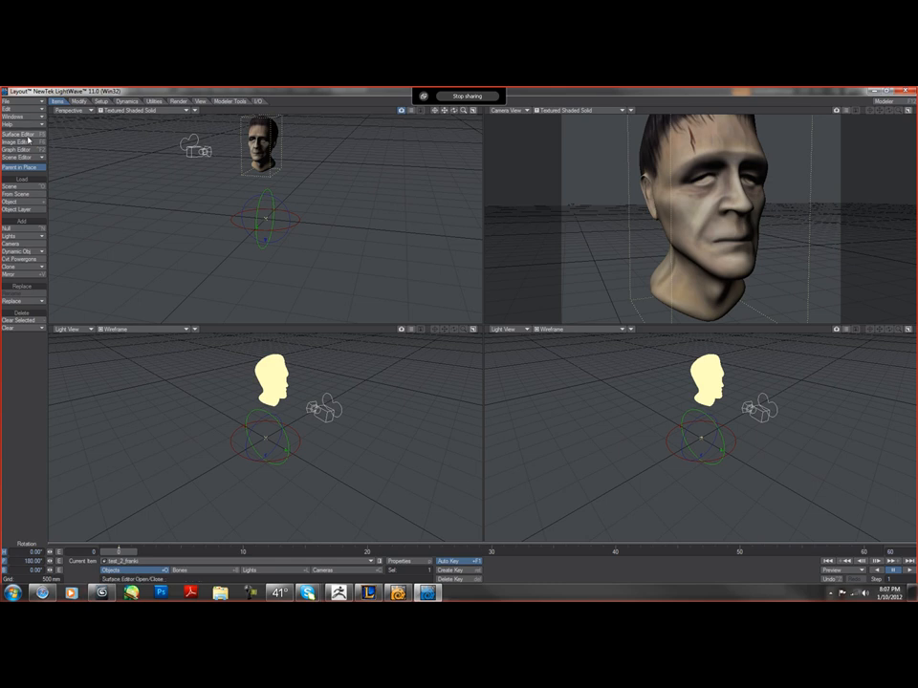
pyautogui.click(19, 135)
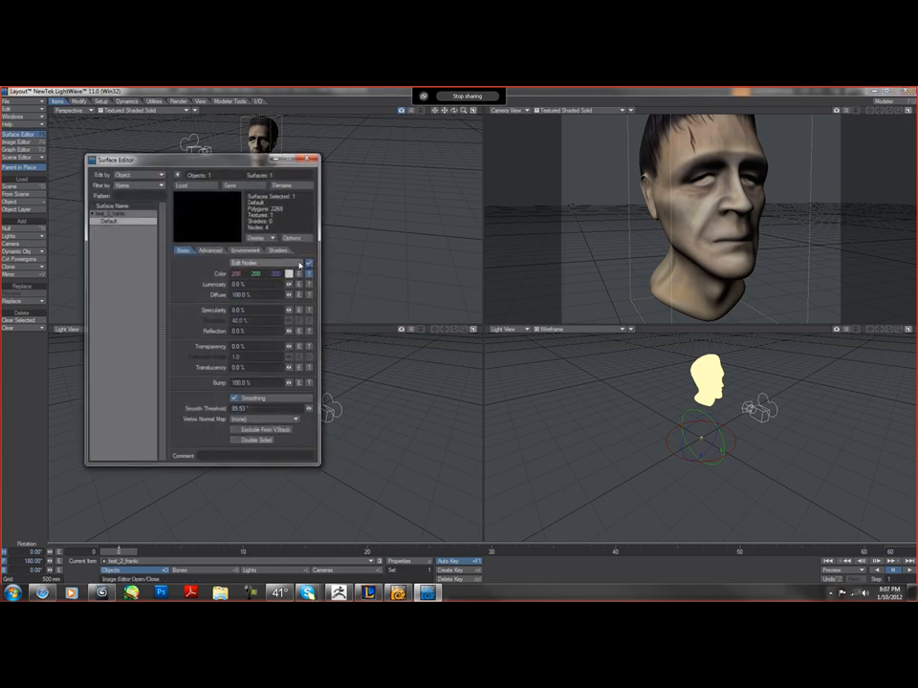
pyautogui.click(301, 263)
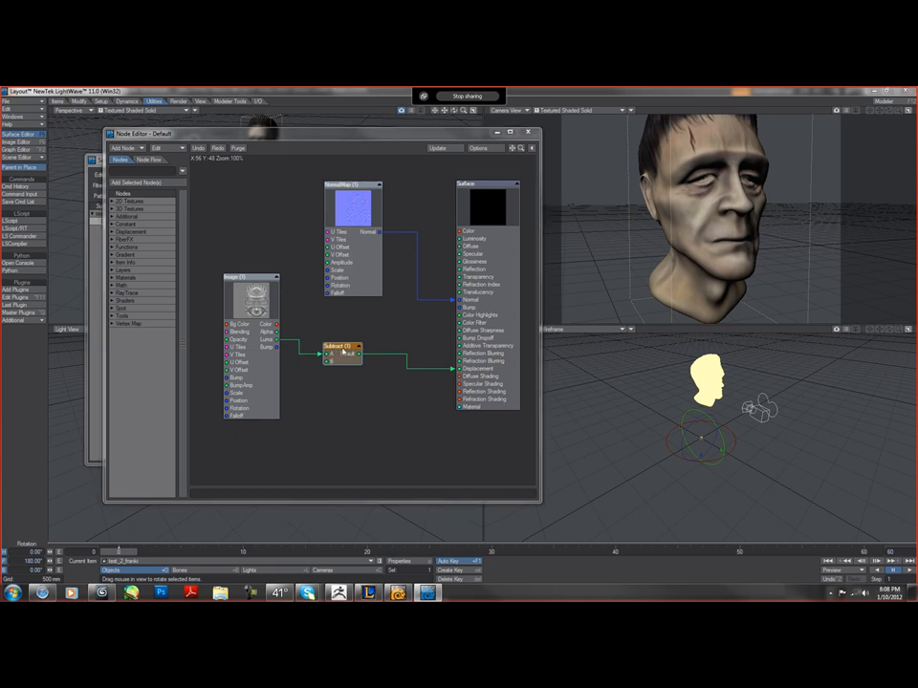
# Adjust the Subtract node's settings to tune the displacement offset.
pyautogui.doubleClick(336, 345)
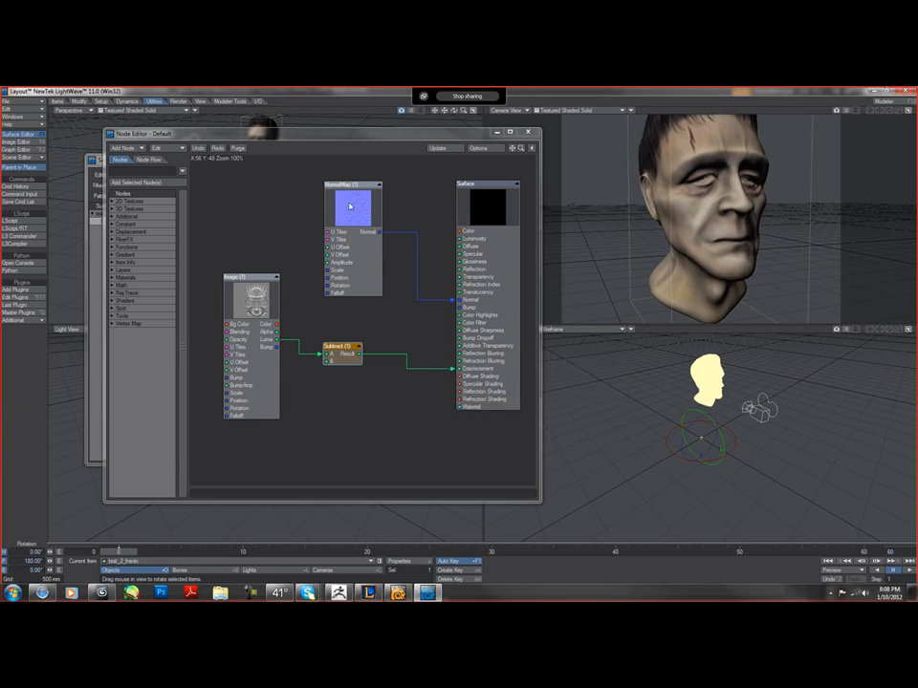
pyautogui.doubleClick(352, 205)
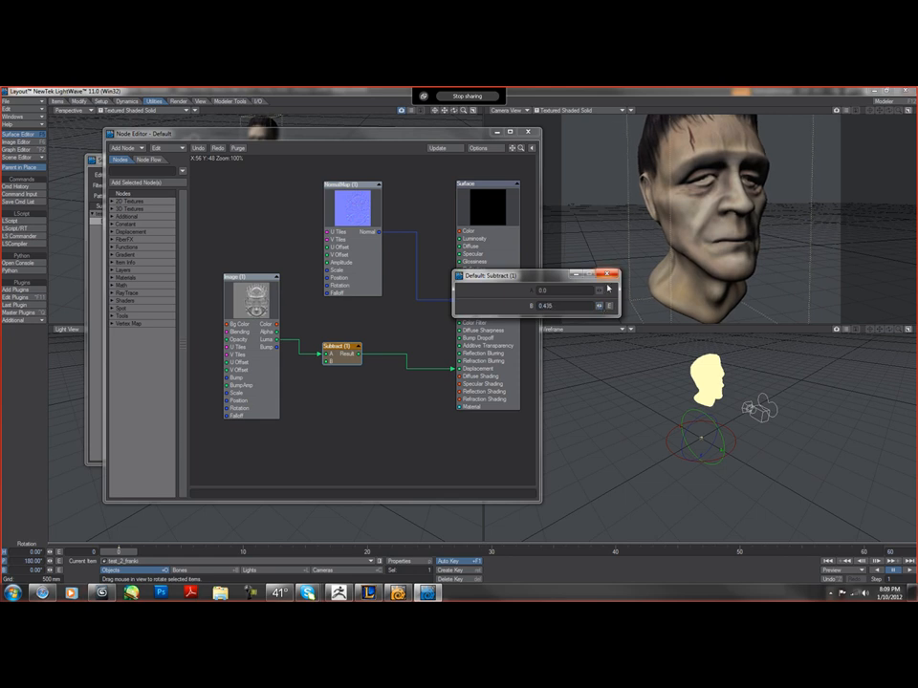
pyautogui.click(564, 306)
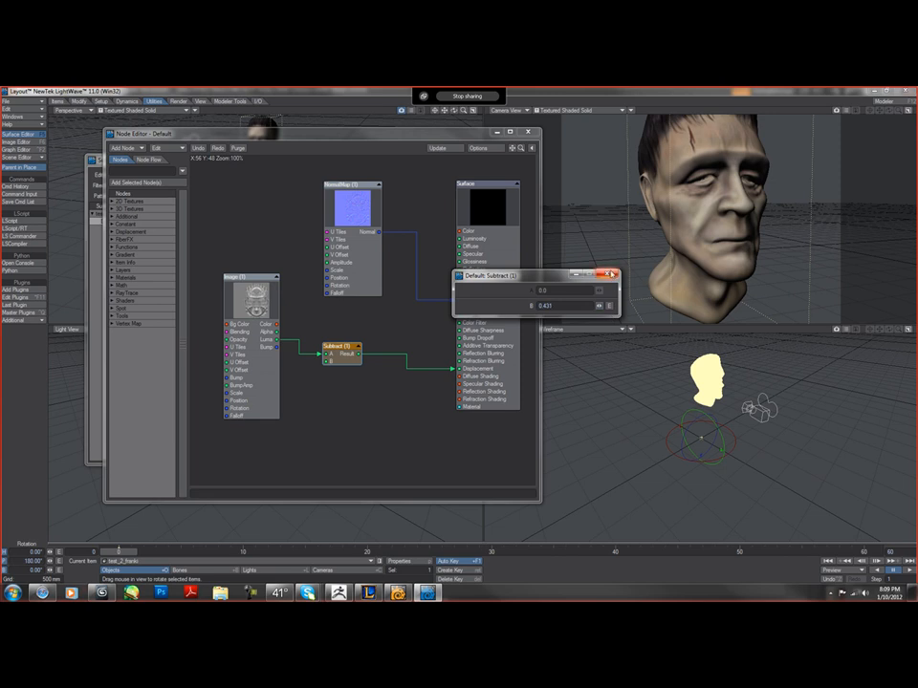
pyautogui.click(616, 275)
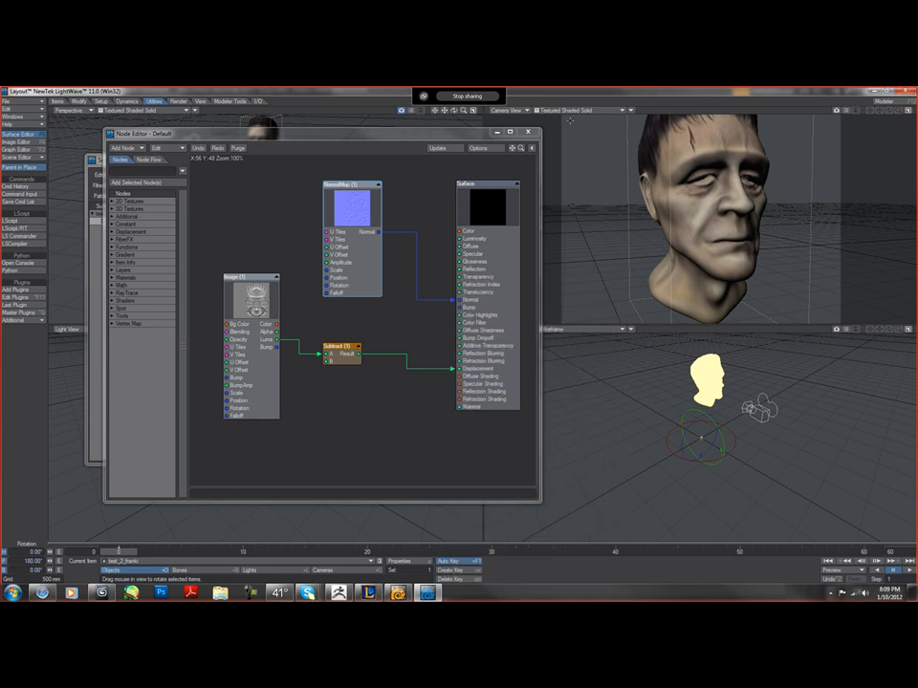
pyautogui.click(574, 110)
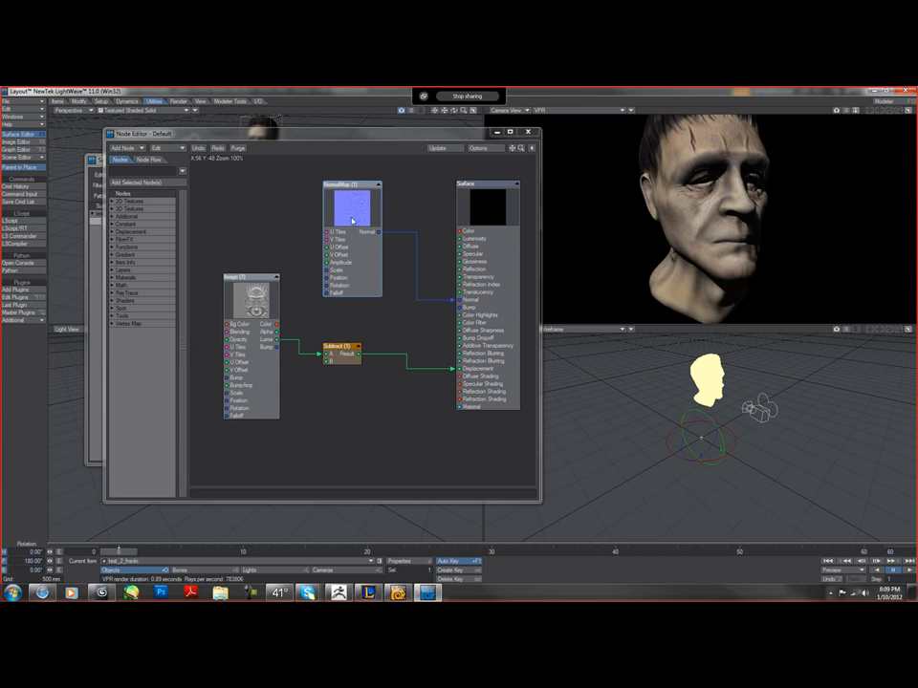
# Open the NormalMap node settings to lower Amplitude from 82.5% to 74%.
pyautogui.doubleClick(349, 204)
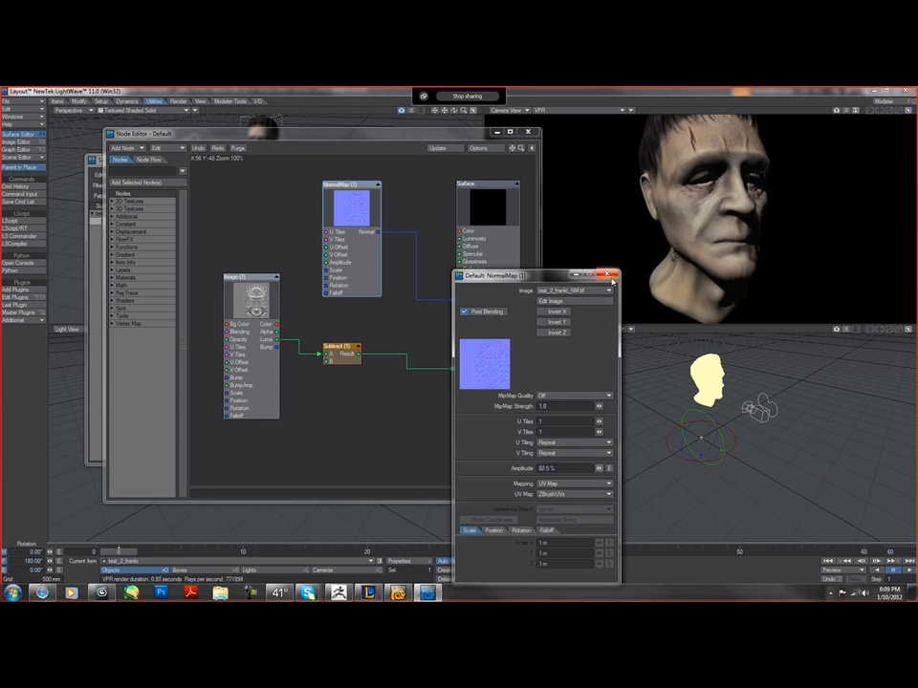
pyautogui.click(612, 276)
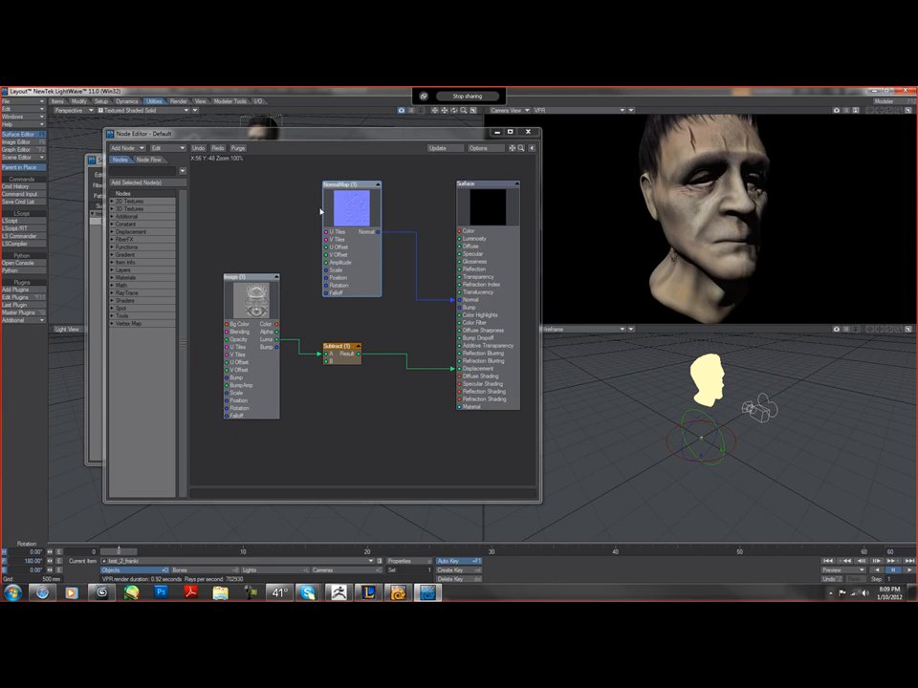
pyautogui.doubleClick(356, 206)
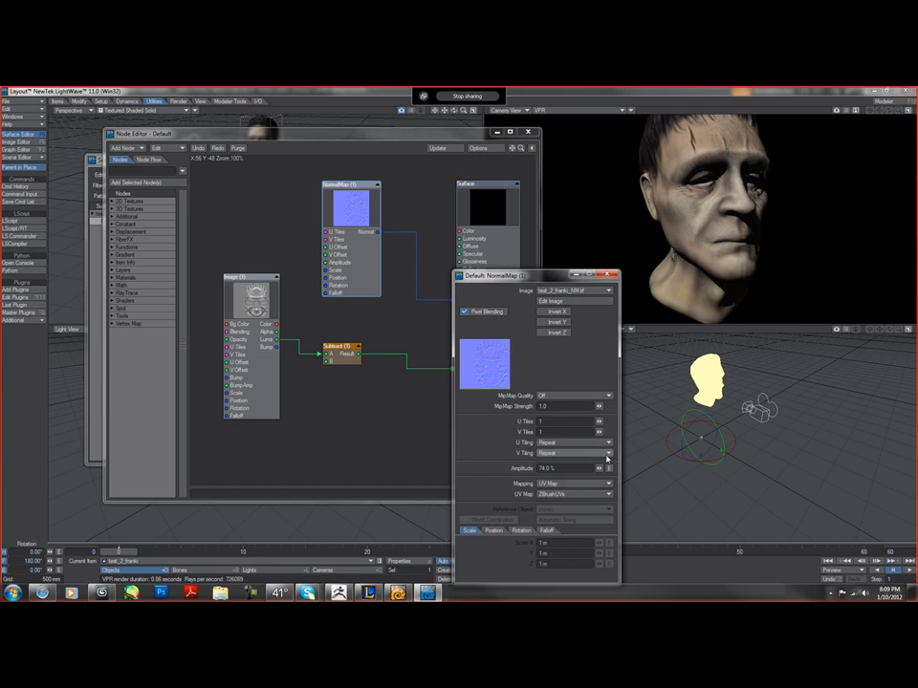
pyautogui.moveTo(607, 458)
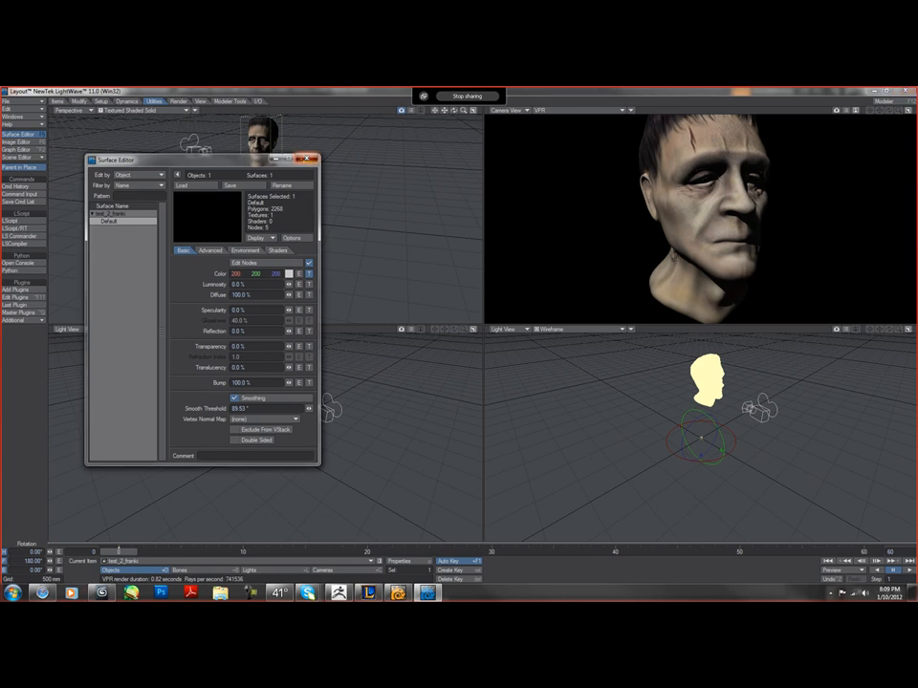
# Close the Surface Editor and Object Properties panels, leaving the four viewports.
pyautogui.click(309, 158)
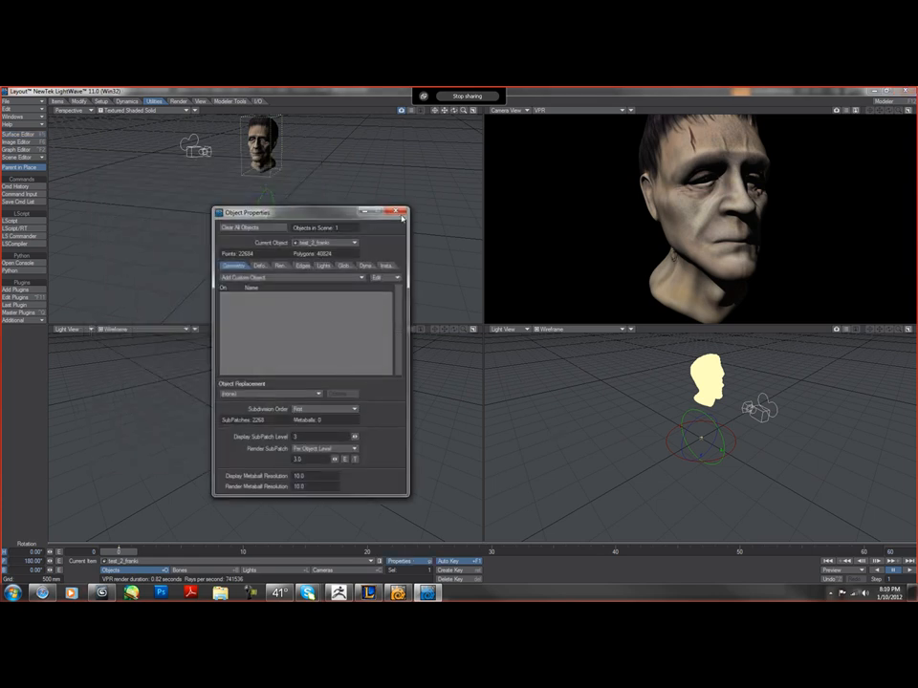
pyautogui.click(400, 212)
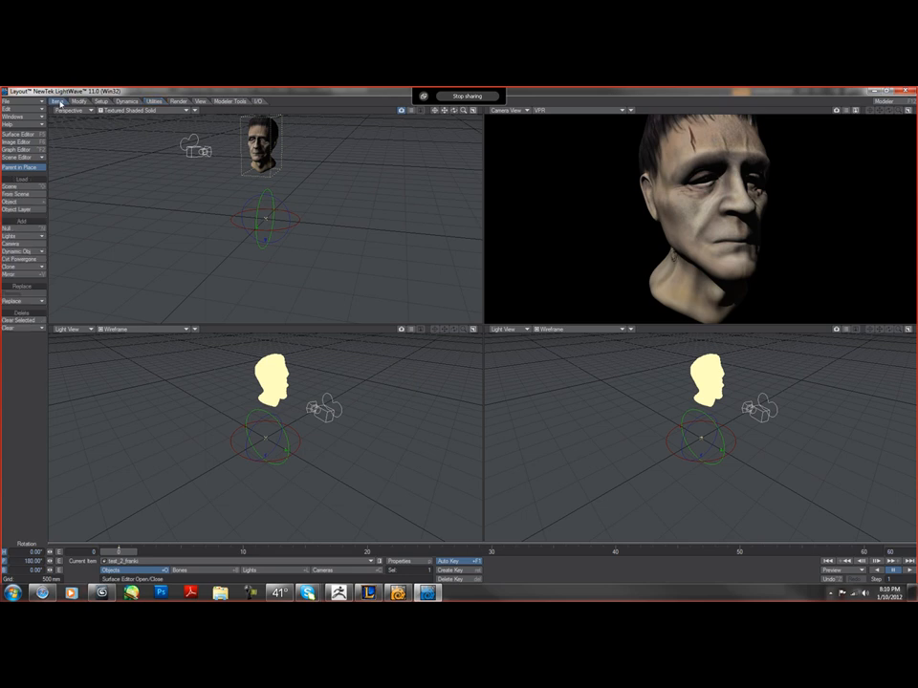
# Add a spotlight and select light1 to aim it toward the head.
pyautogui.click(15, 233)
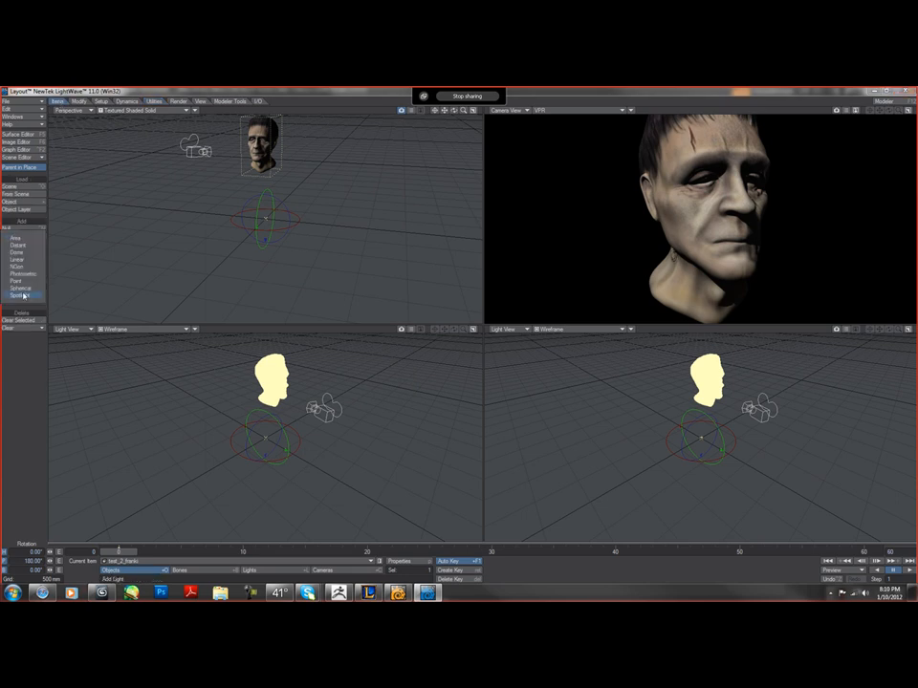
pyautogui.click(20, 295)
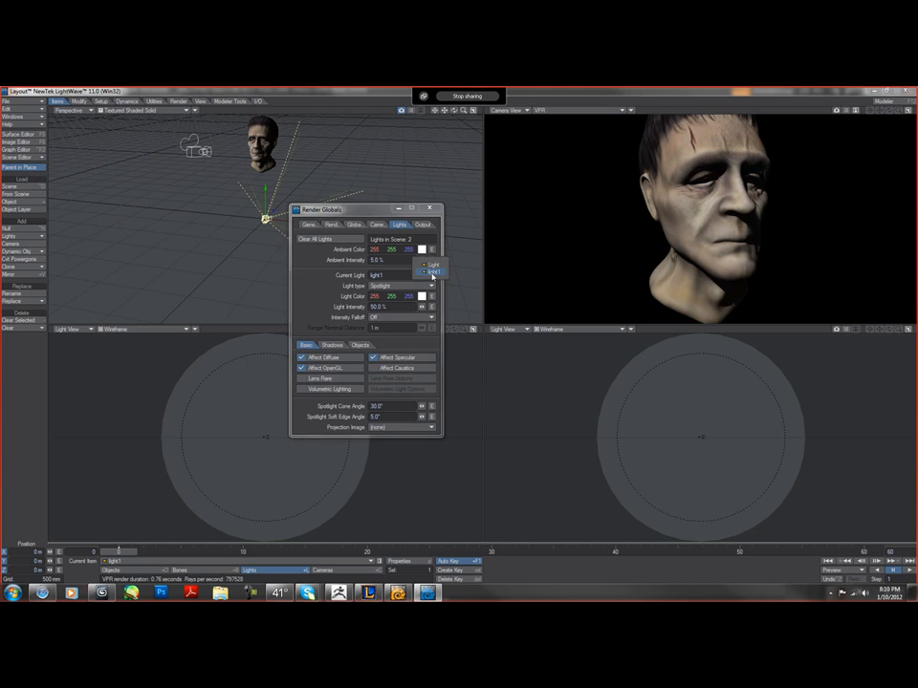
pyautogui.click(406, 286)
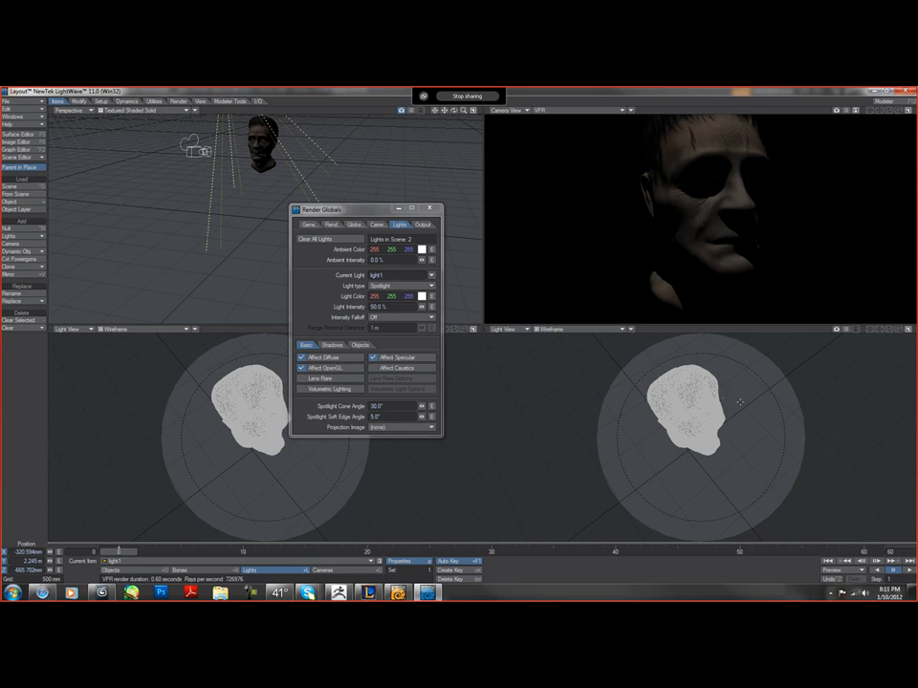
pyautogui.moveTo(712, 406)
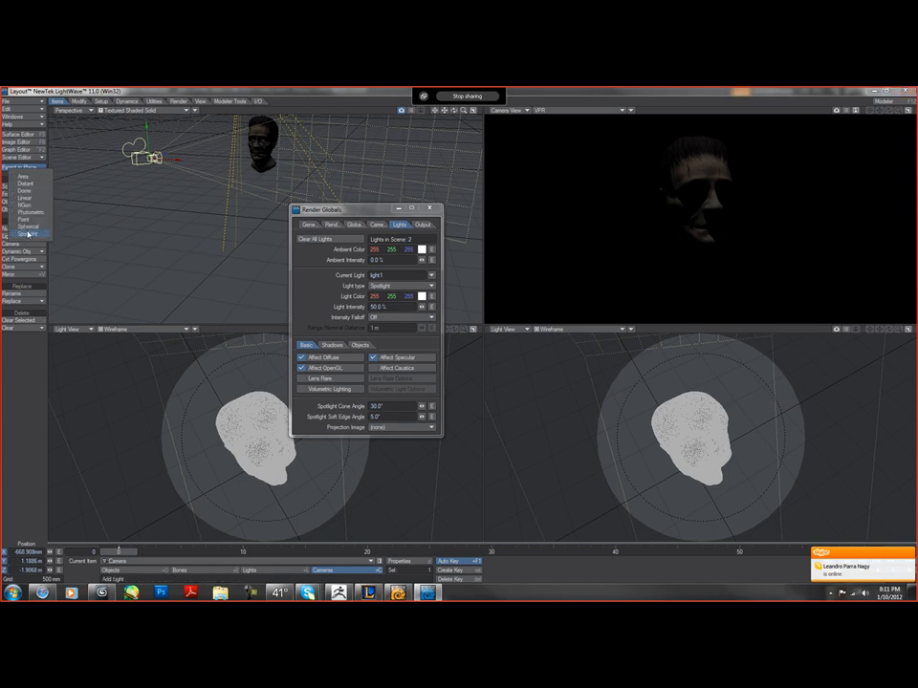
# Add a spotlight named light2 and key its new position below the head.
pyautogui.click(27, 232)
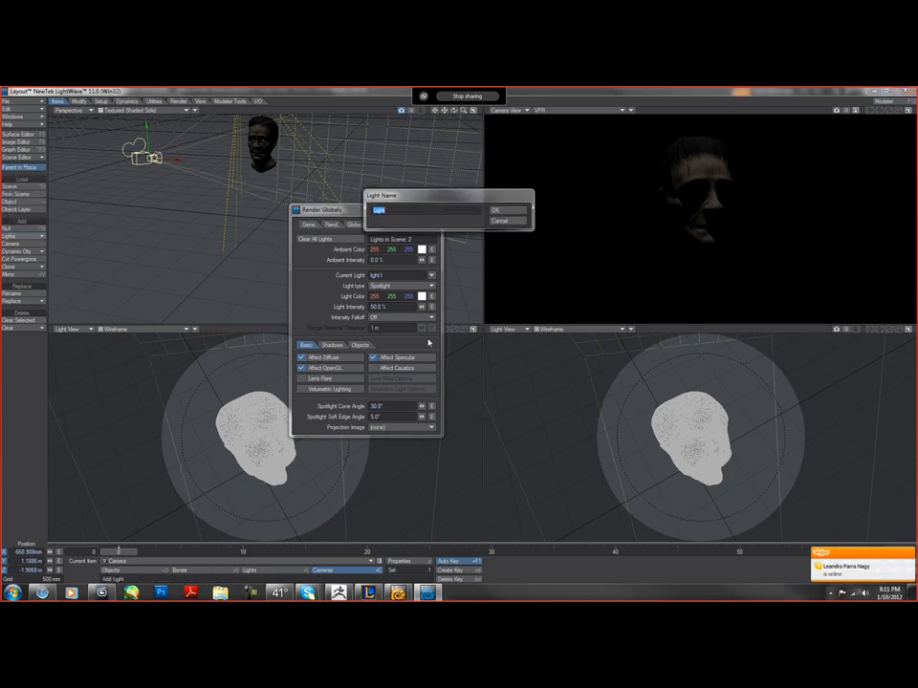
pyautogui.write('light2')
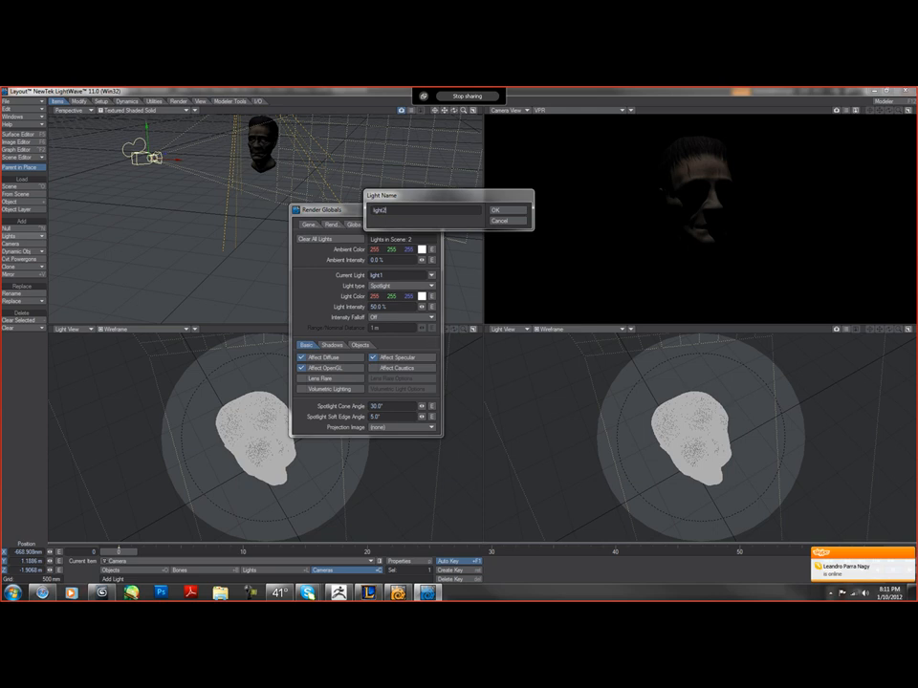
pyautogui.click(502, 210)
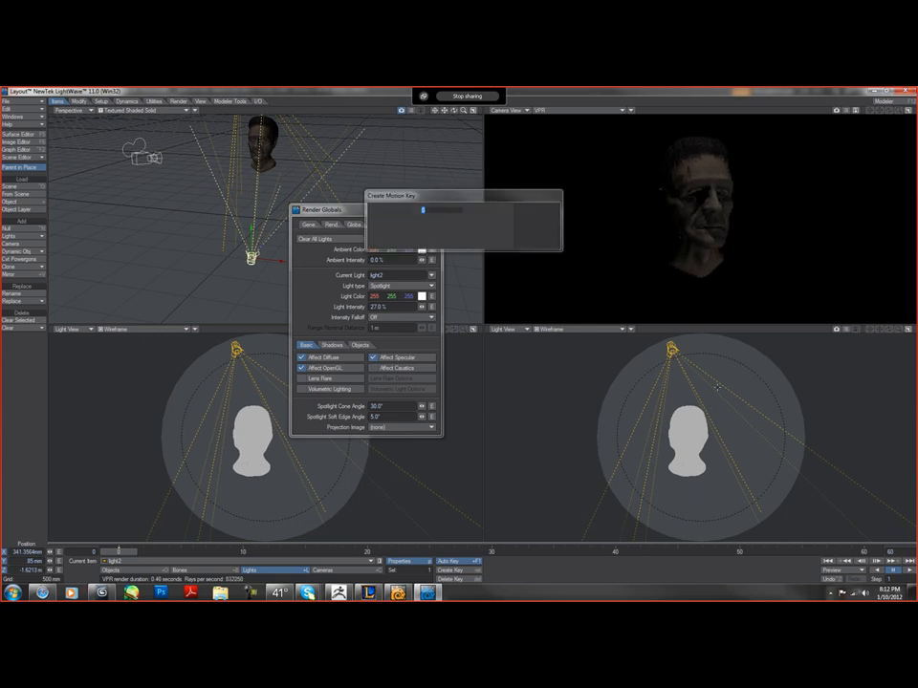
pyautogui.click(414, 225)
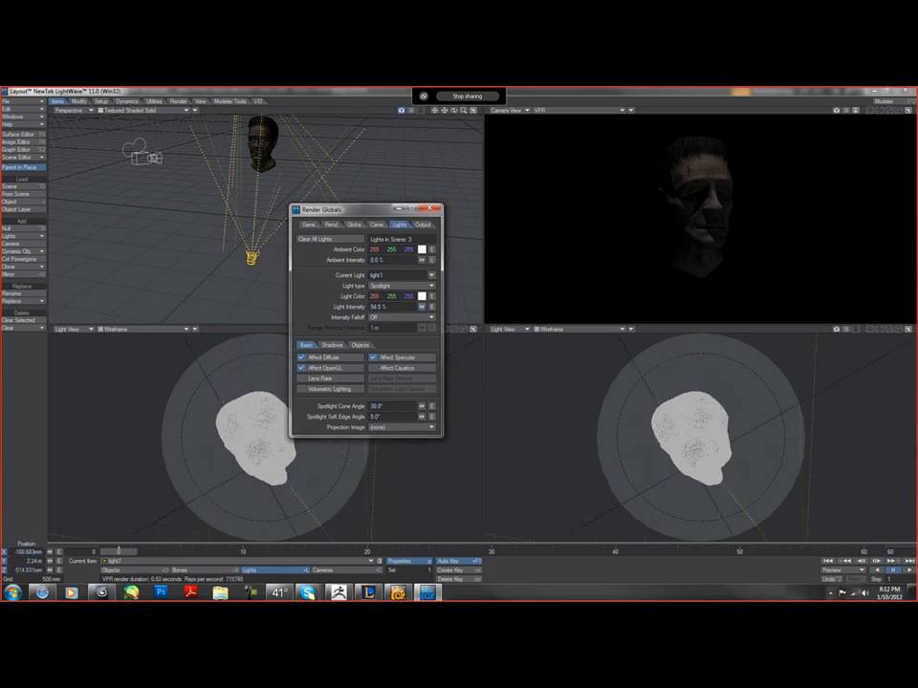
# Set the default distant light's intensity to 0% and render the frame.
pyautogui.click(401, 286)
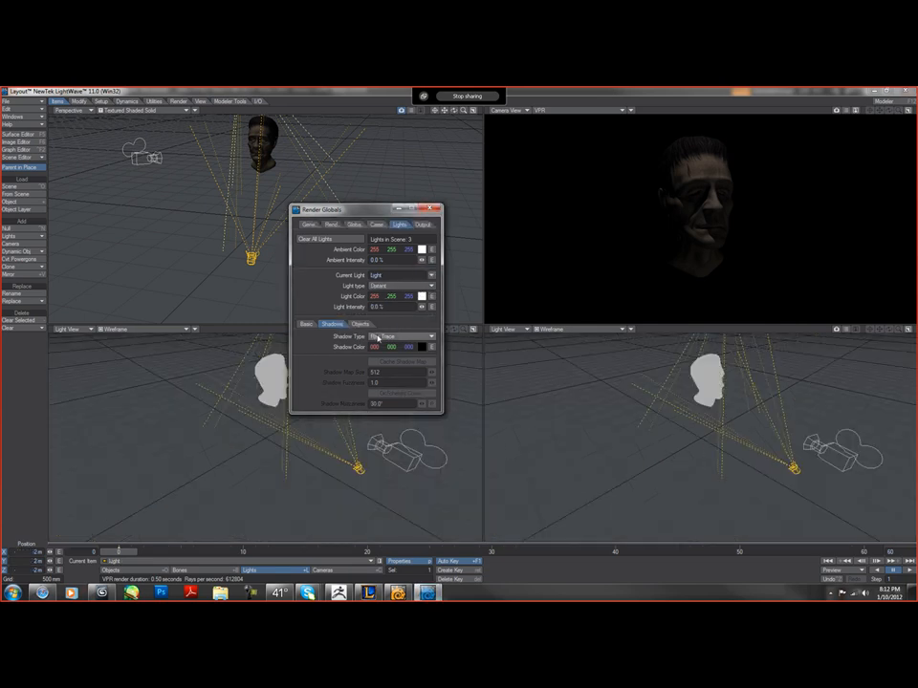
pyautogui.click(428, 336)
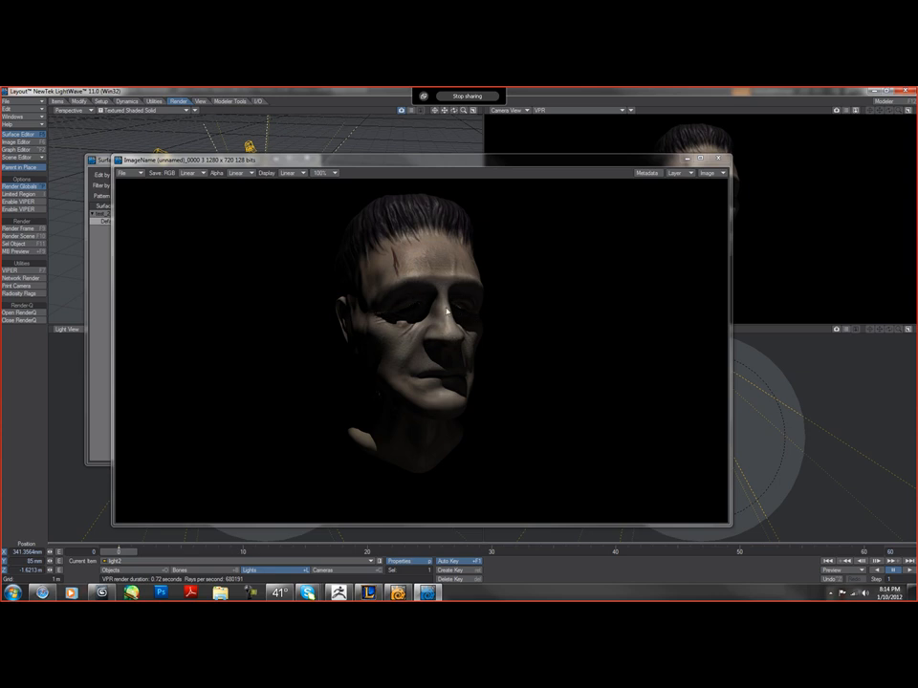
pyautogui.moveTo(704, 188)
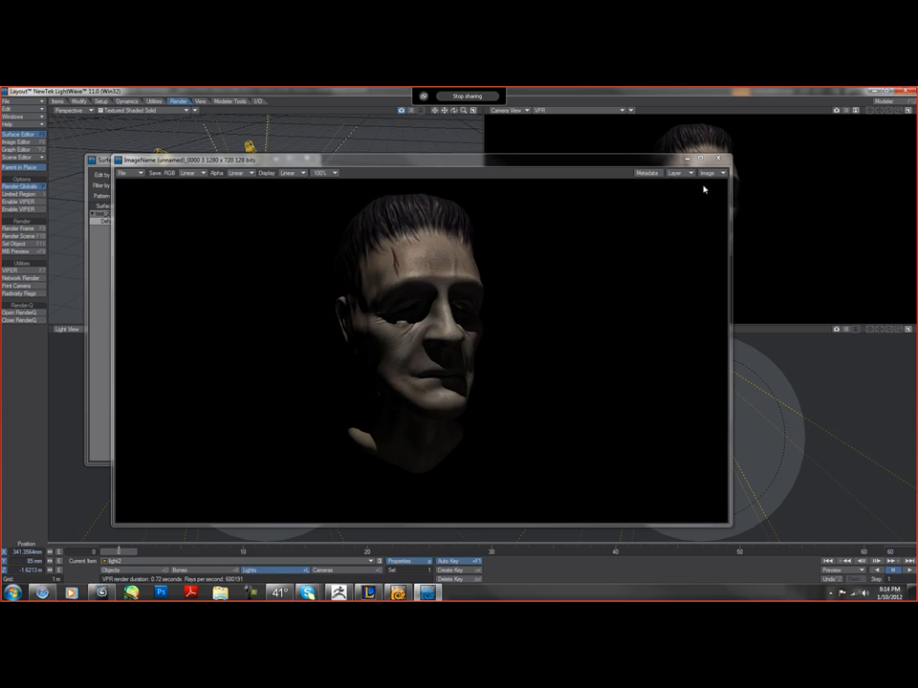